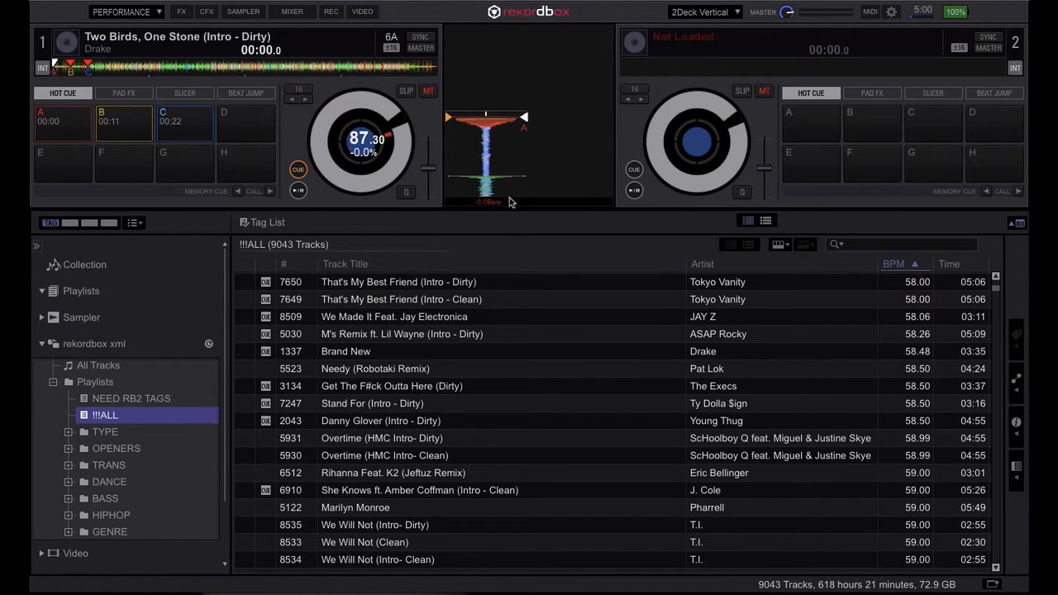
pyautogui.moveTo(490, 219)
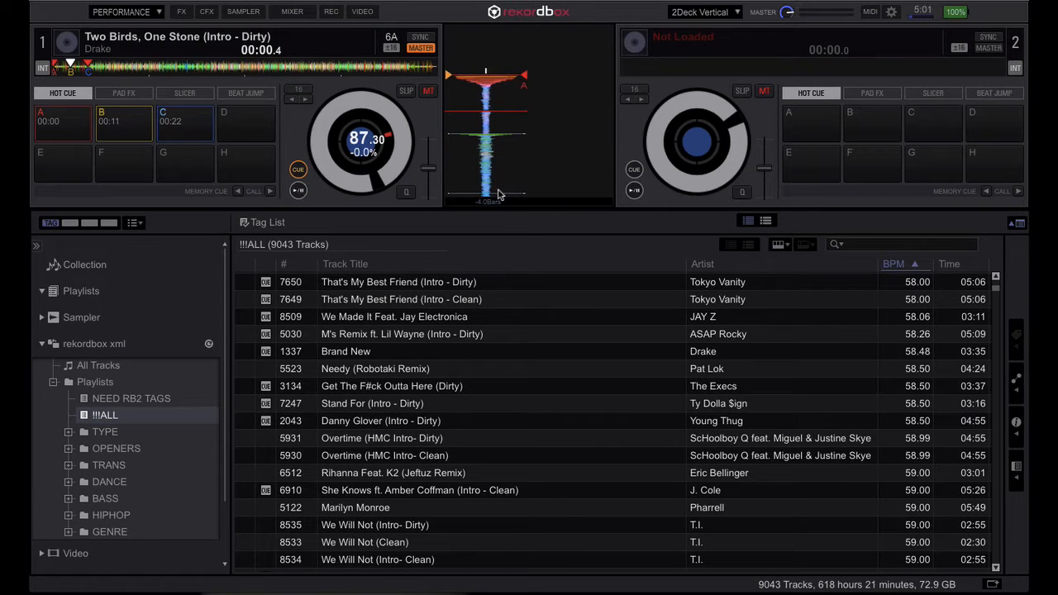
pyautogui.moveTo(488, 217)
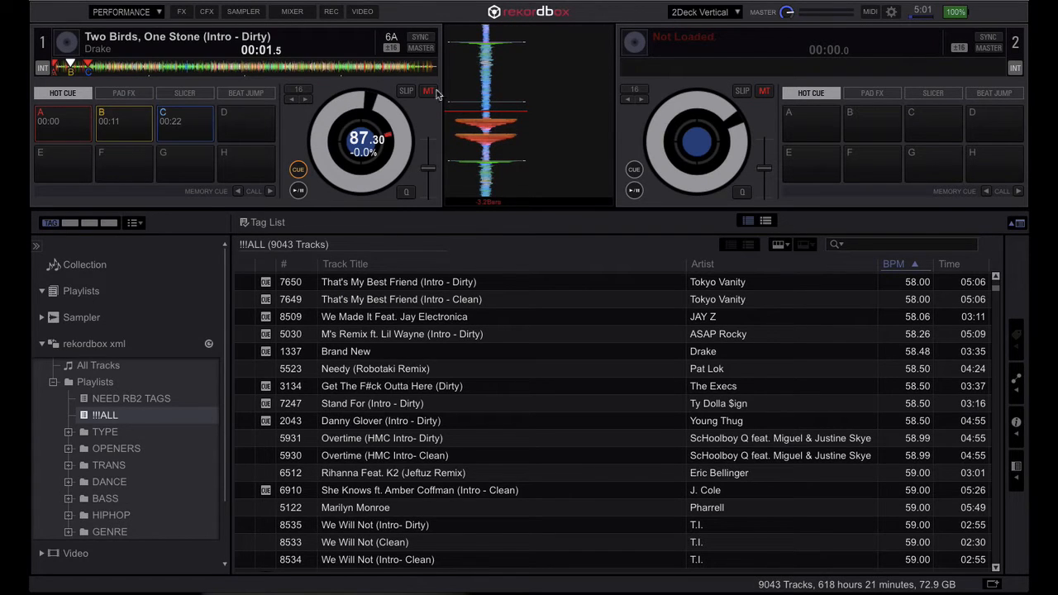
pyautogui.moveTo(492, 355)
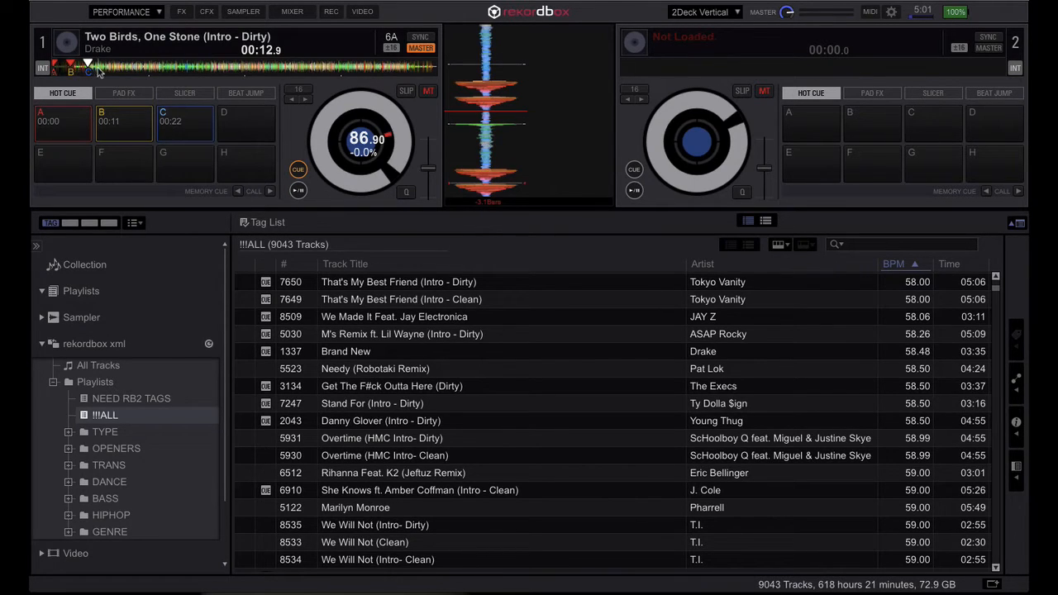
pyautogui.moveTo(242, 204)
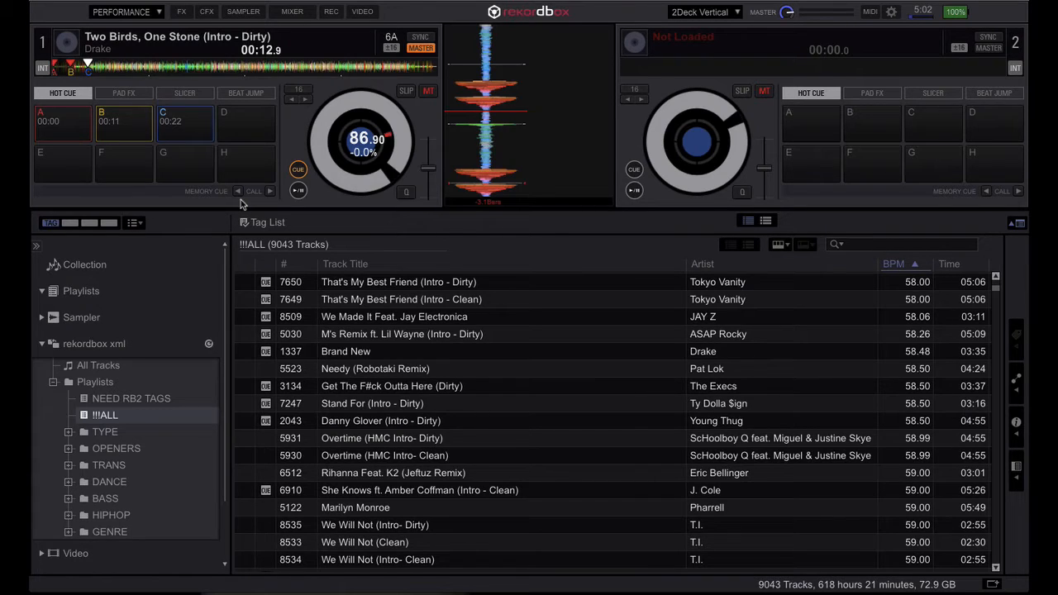
pyautogui.moveTo(167, 23)
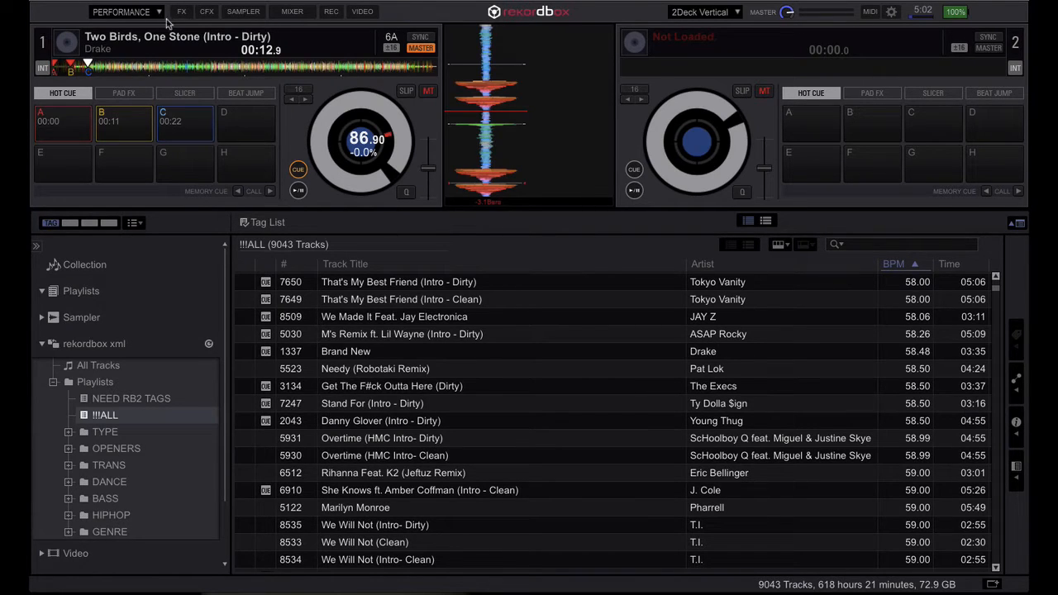
pyautogui.moveTo(147, 29)
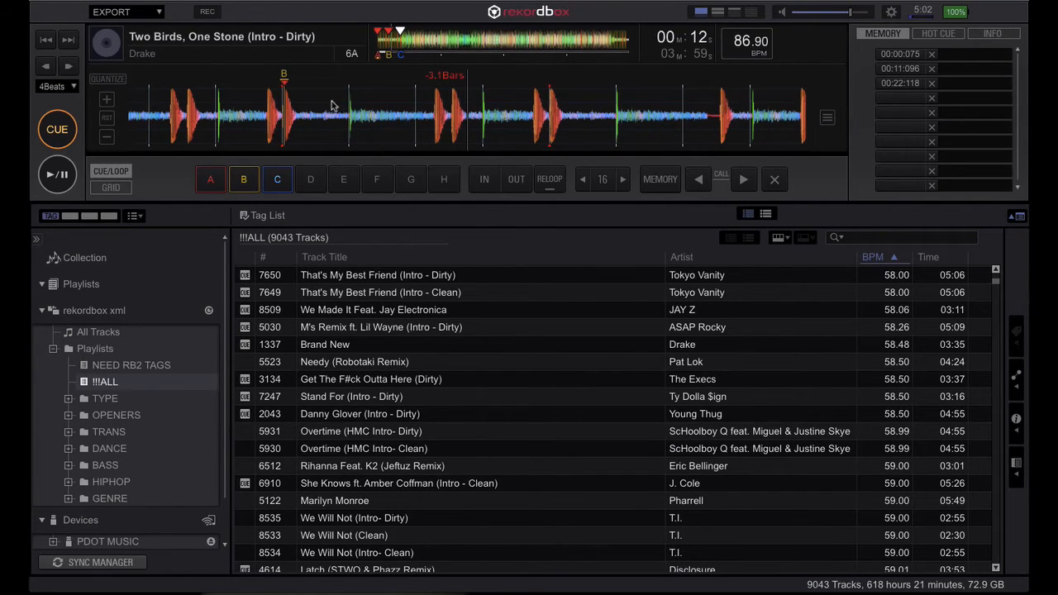
pyautogui.moveTo(153, 363)
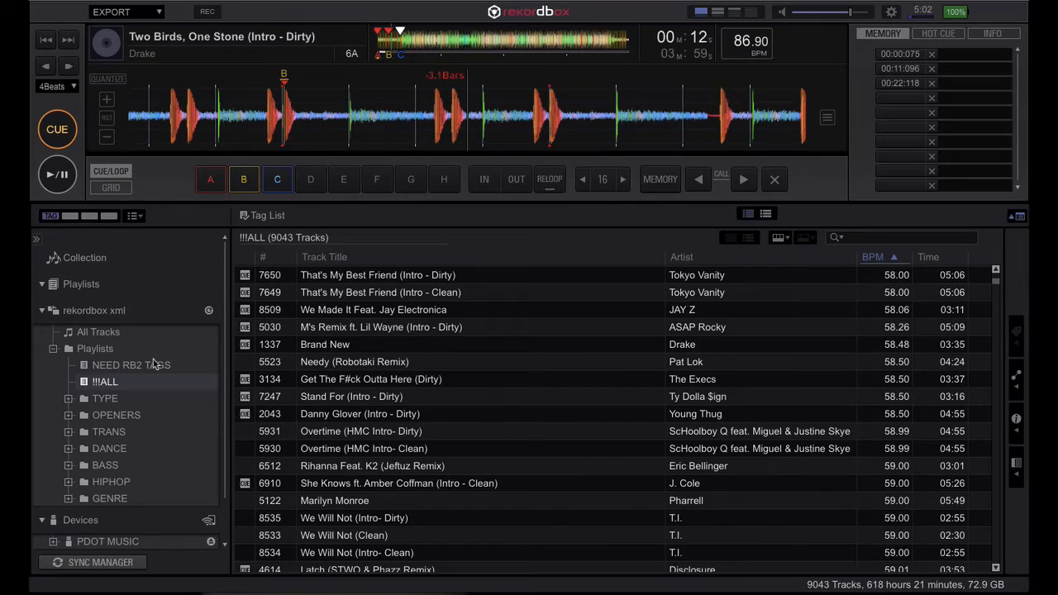
# Step: Scroll the export track list down to the 71 BPM tracks, showing Two Birds, One Stone's three memory cues
pyautogui.scroll(-3)
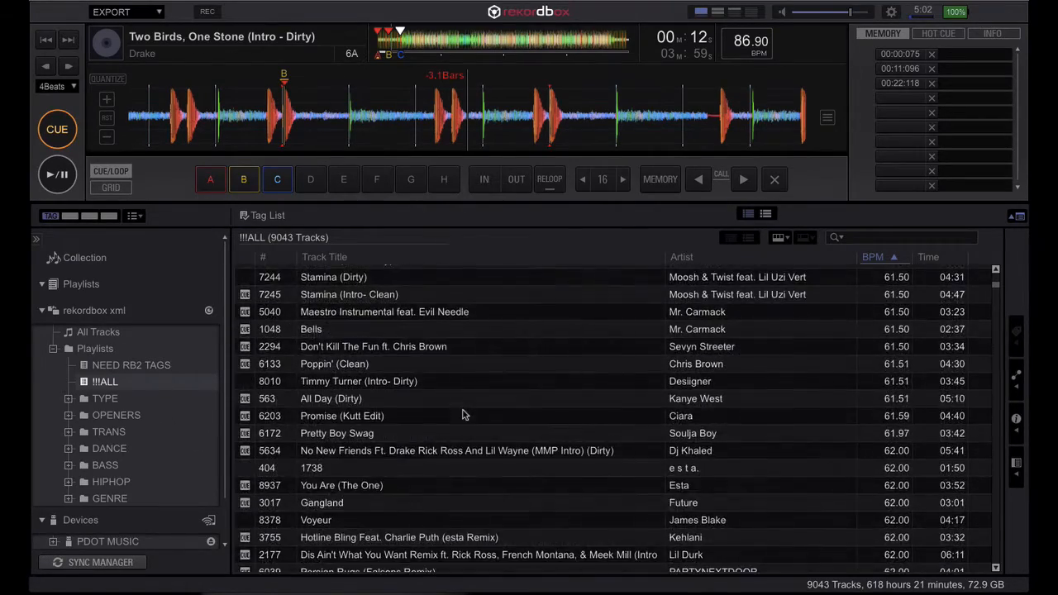
pyautogui.scroll(-3)
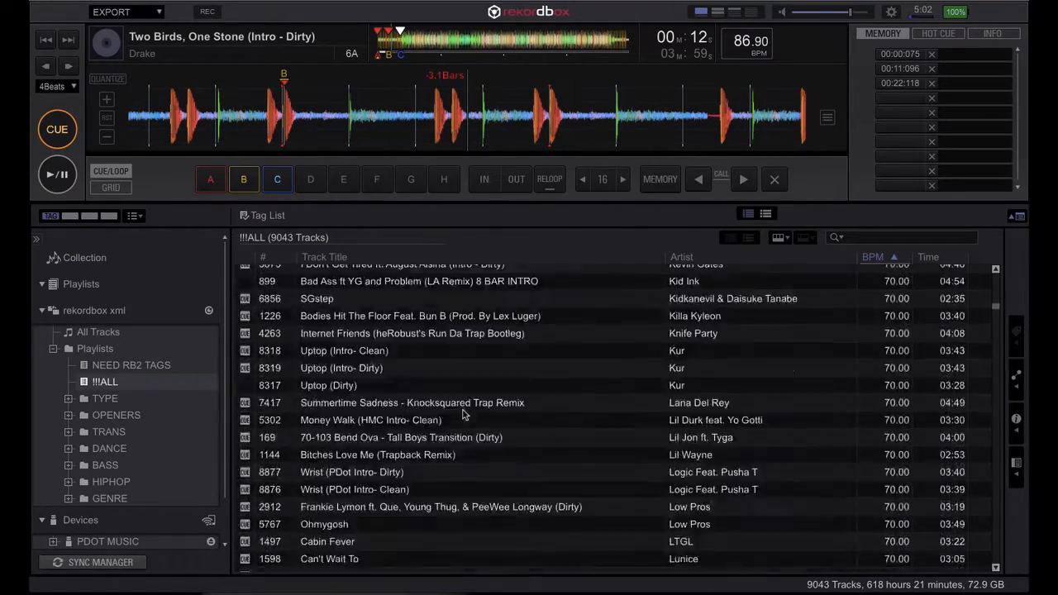
pyautogui.scroll(-3)
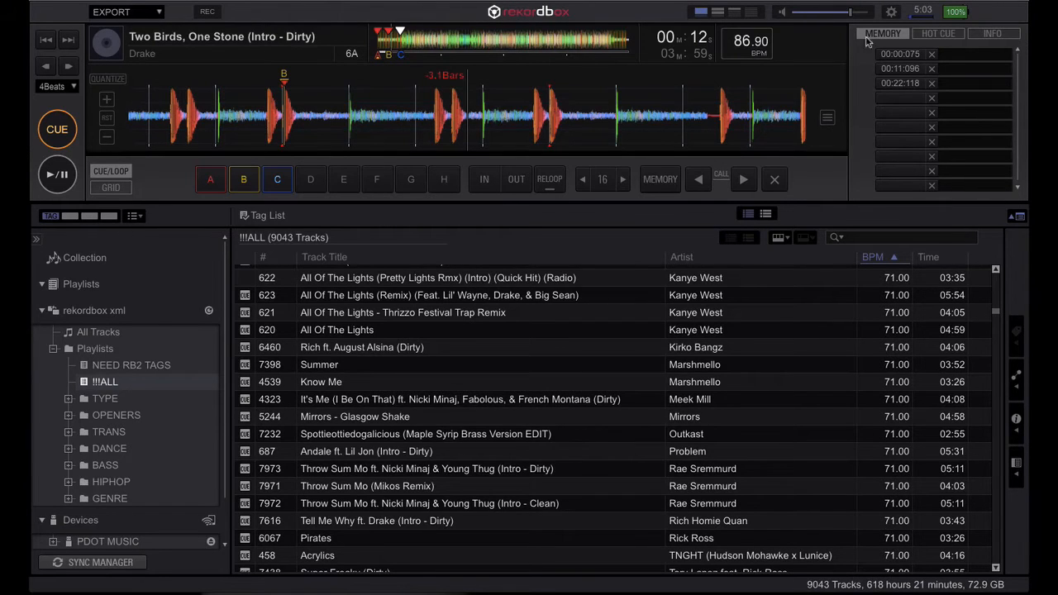
pyautogui.scroll(-3)
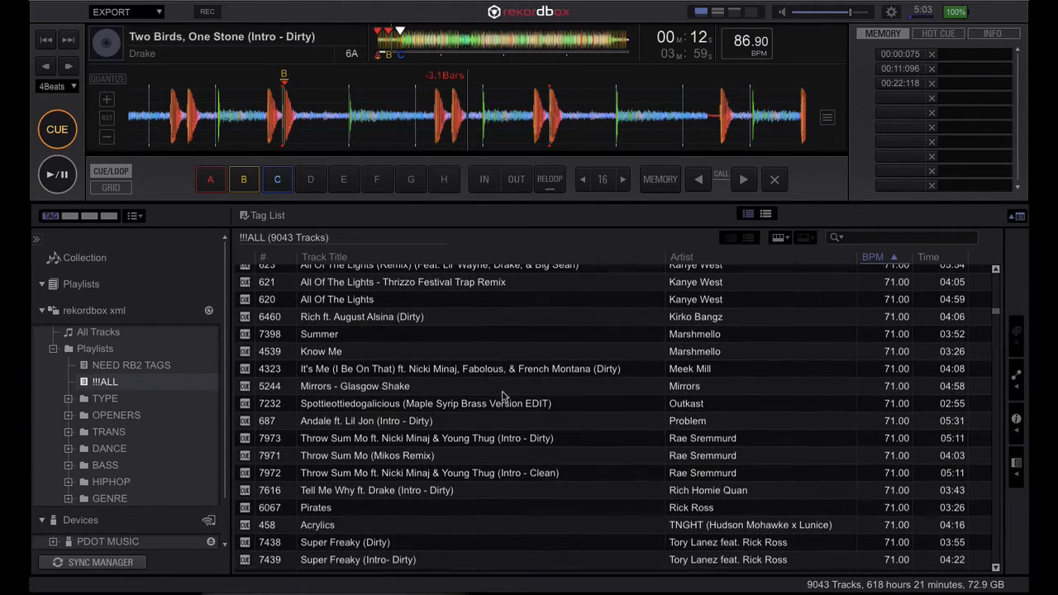
# Step: Load Rae Sremmurd's 'Throw Sum Mo (Intro - Dirty)' onto deck 1 and start playback
pyautogui.click(427, 438)
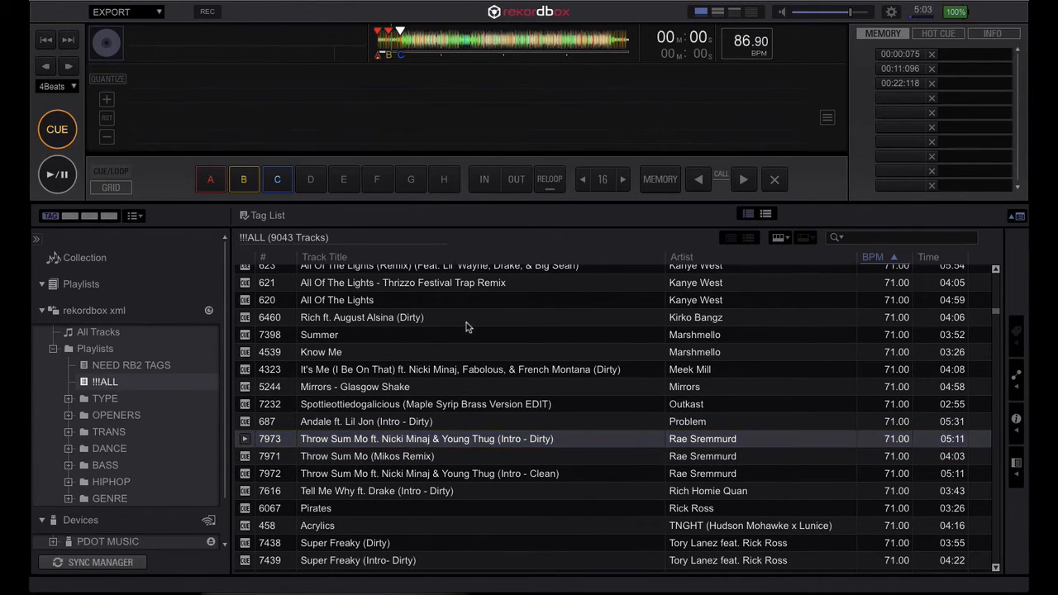
pyautogui.doubleClick(426, 439)
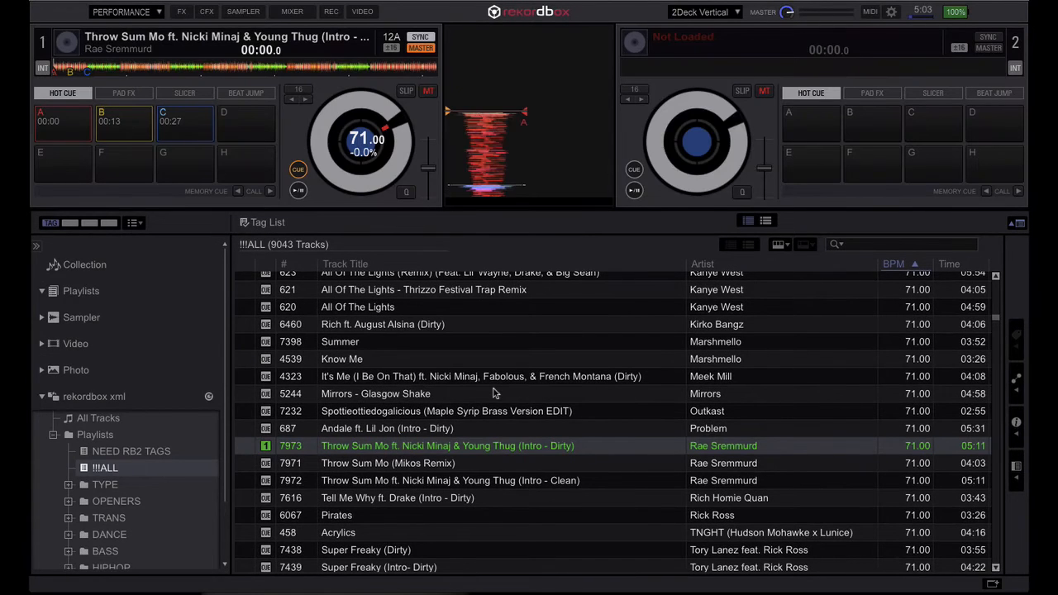
pyautogui.moveTo(490, 239)
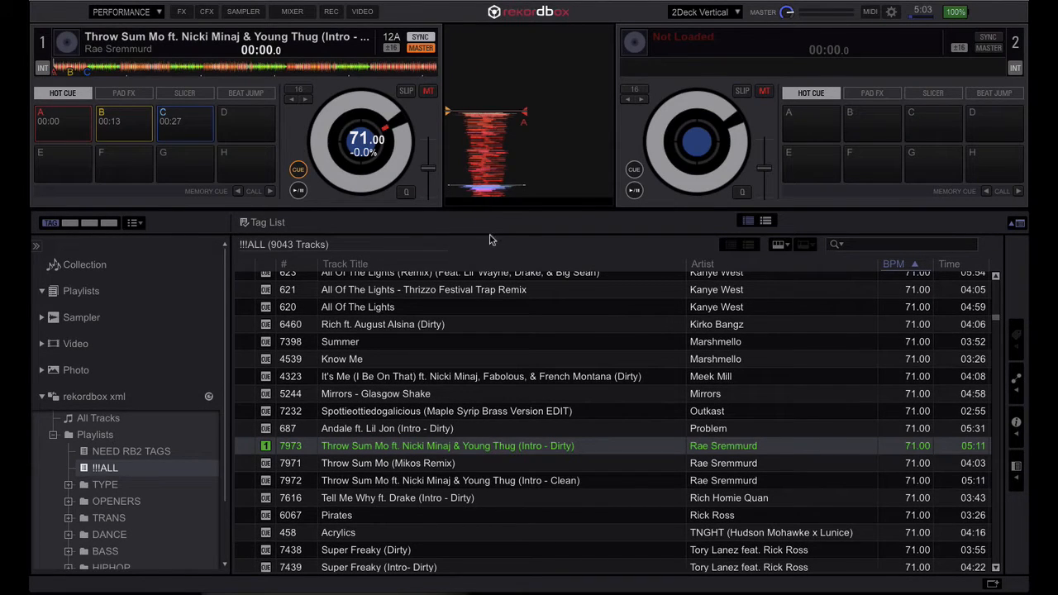
pyautogui.click(298, 190)
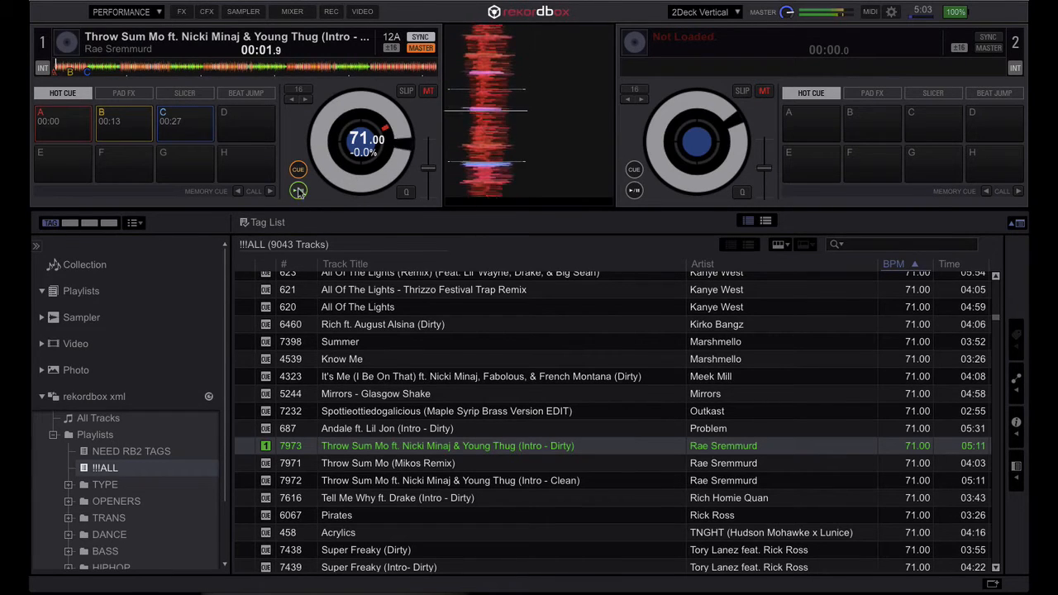
pyautogui.click(126, 11)
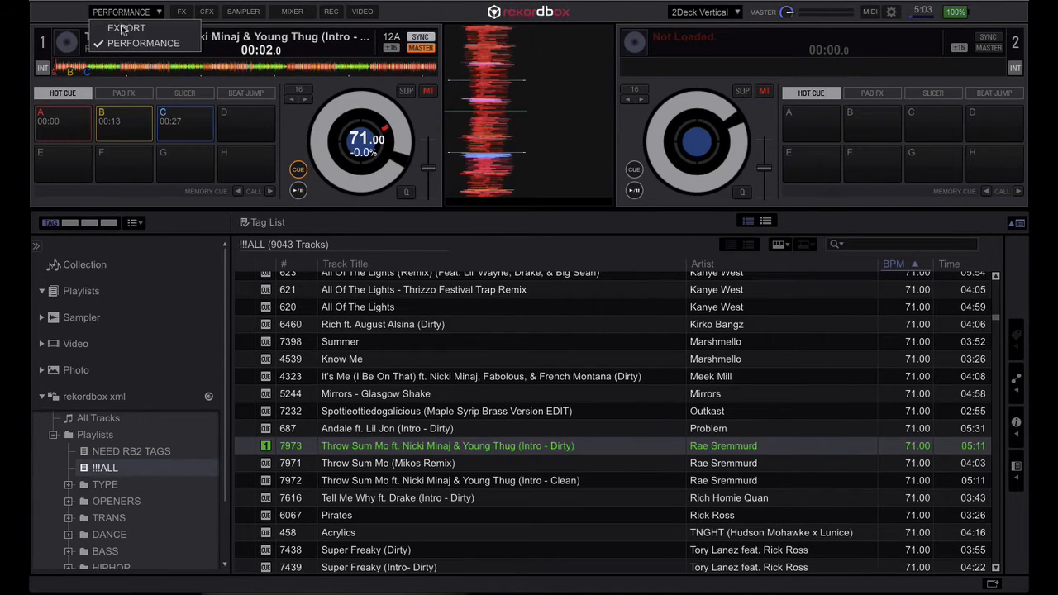
# Step: In the export layout, save a memory cue at the track start and set jump length to 16 beats
pyautogui.click(143, 43)
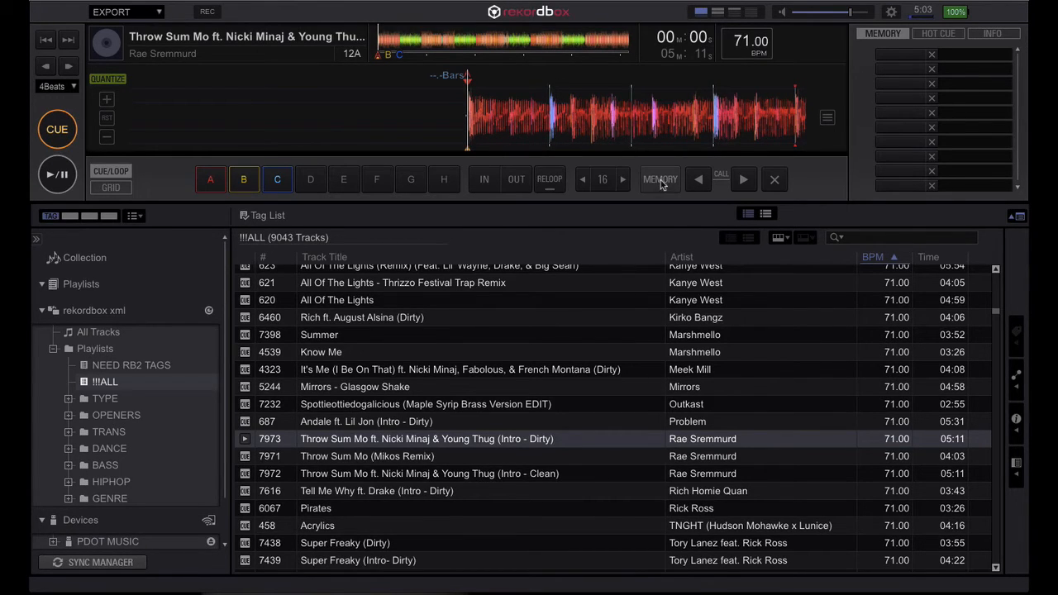
pyautogui.click(659, 180)
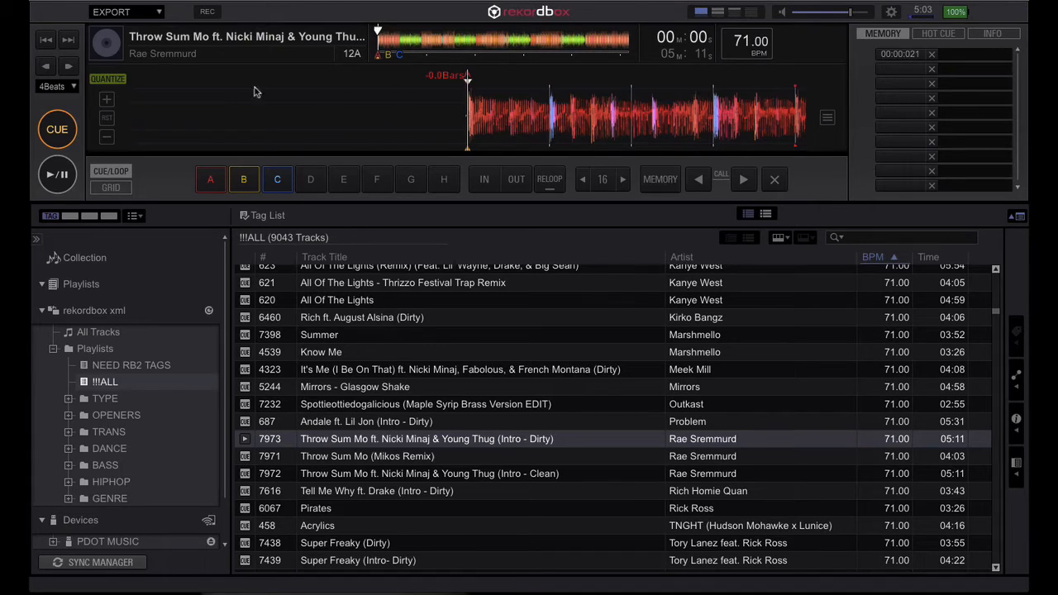
pyautogui.click(74, 86)
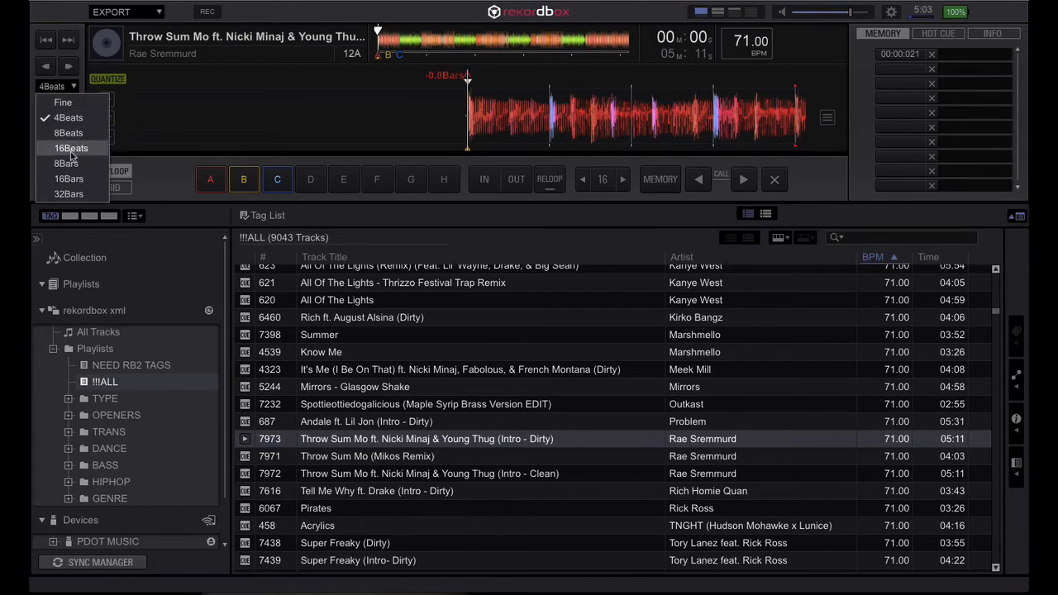
pyautogui.click(70, 148)
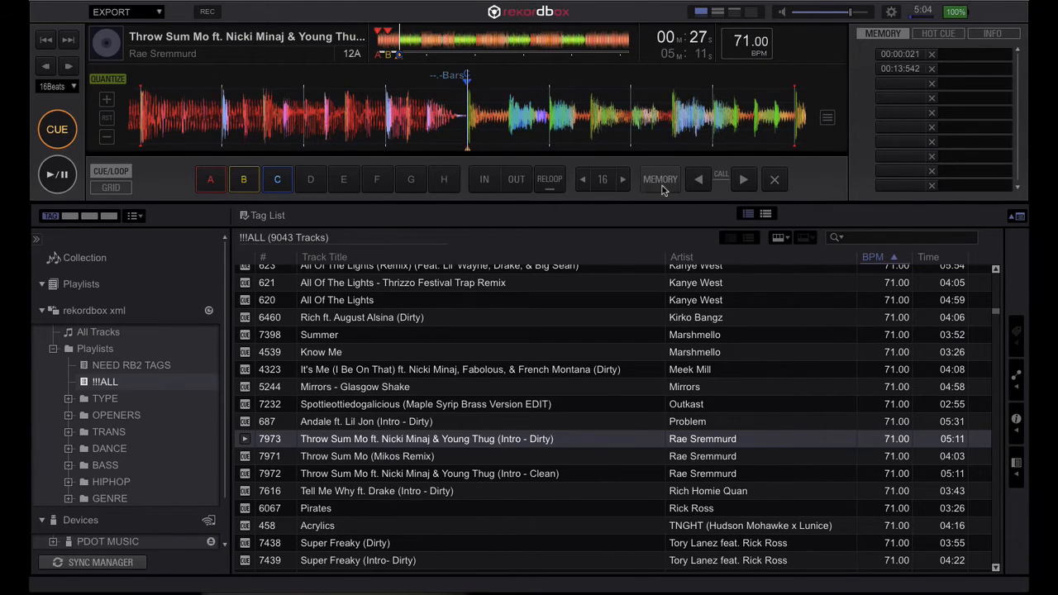
# Step: Save a memory cue at 0:27 and bring up the Export/Performance mode choices
pyautogui.click(660, 179)
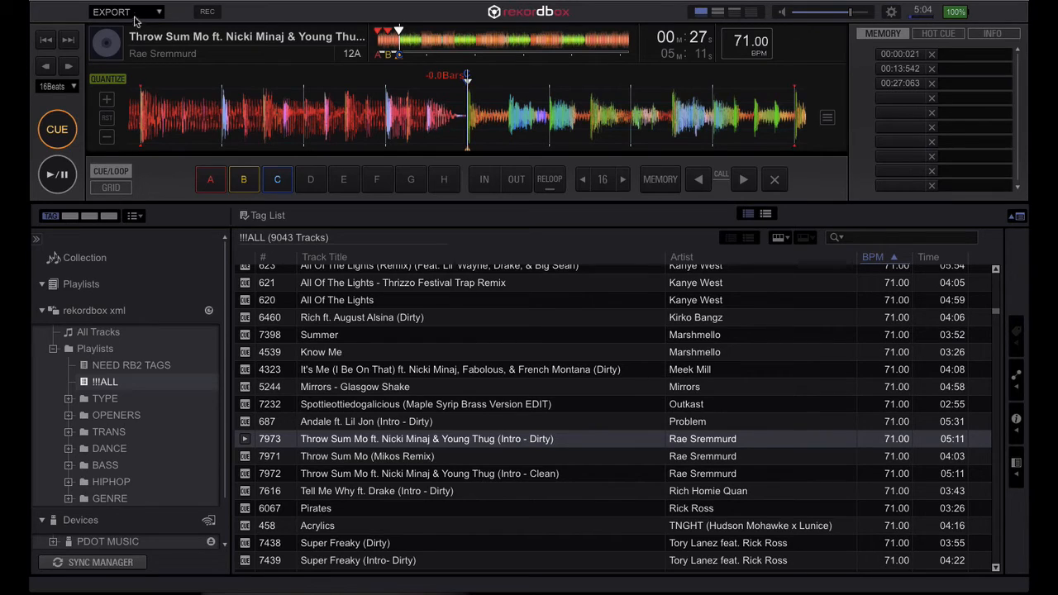
pyautogui.click(124, 12)
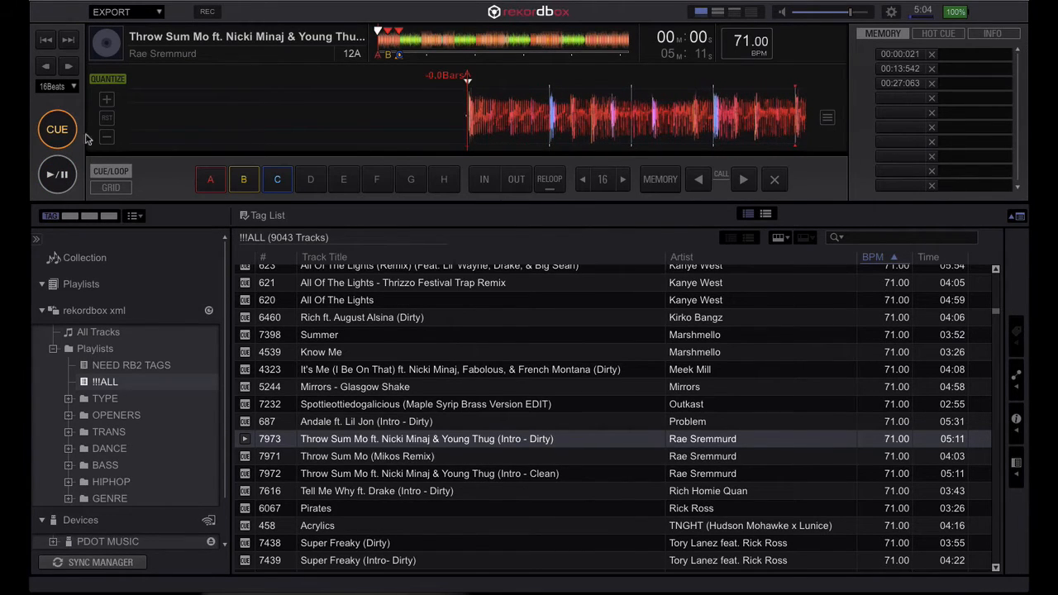
pyautogui.click(124, 11)
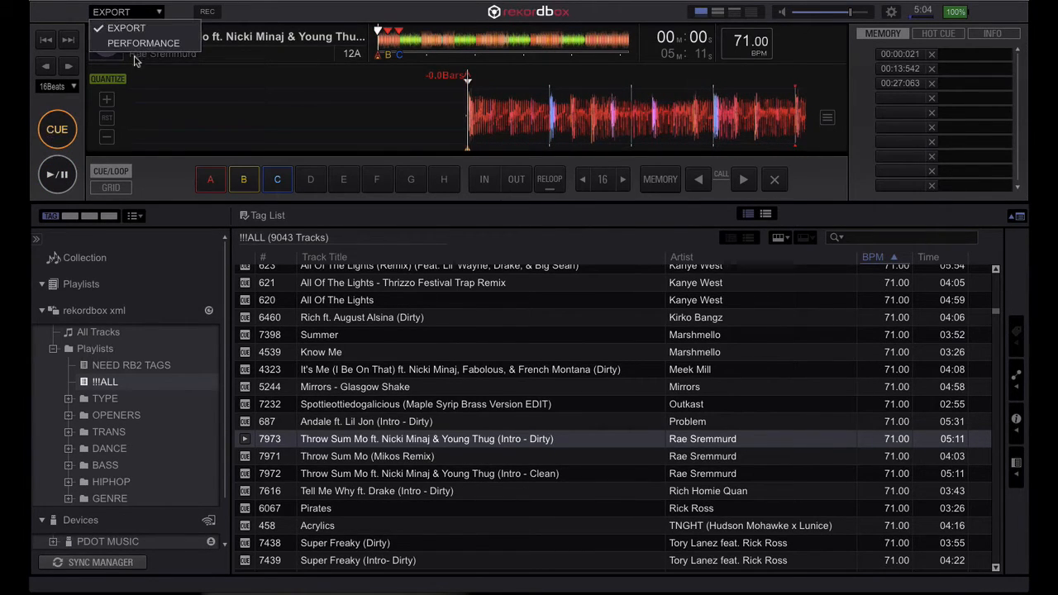
# Step: Return to Performance mode and play 'Throw Sum Mo' on deck 1 to about 0:15
pyautogui.click(124, 12)
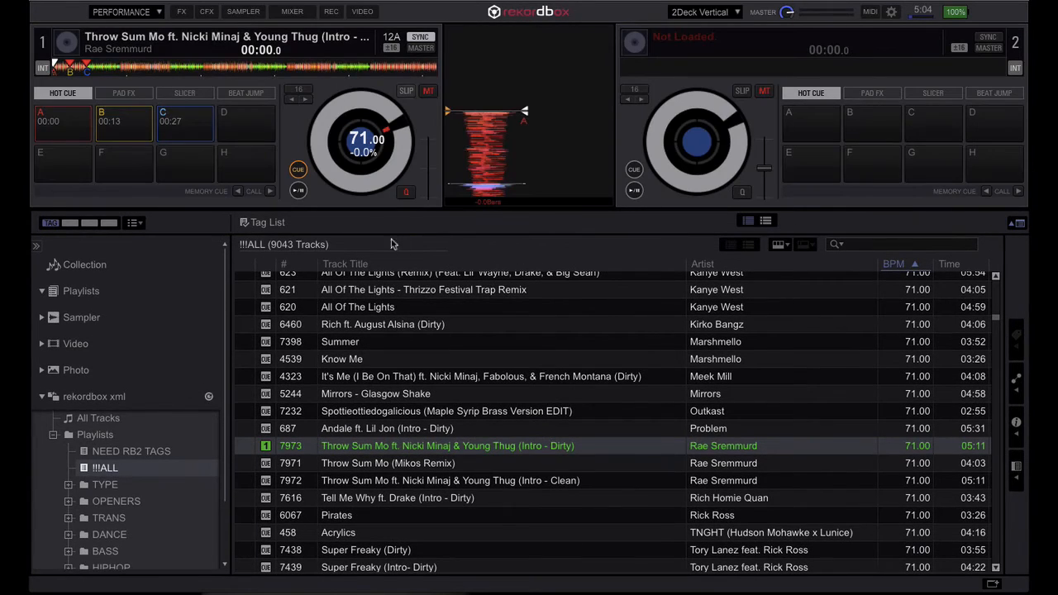
pyautogui.moveTo(498, 236)
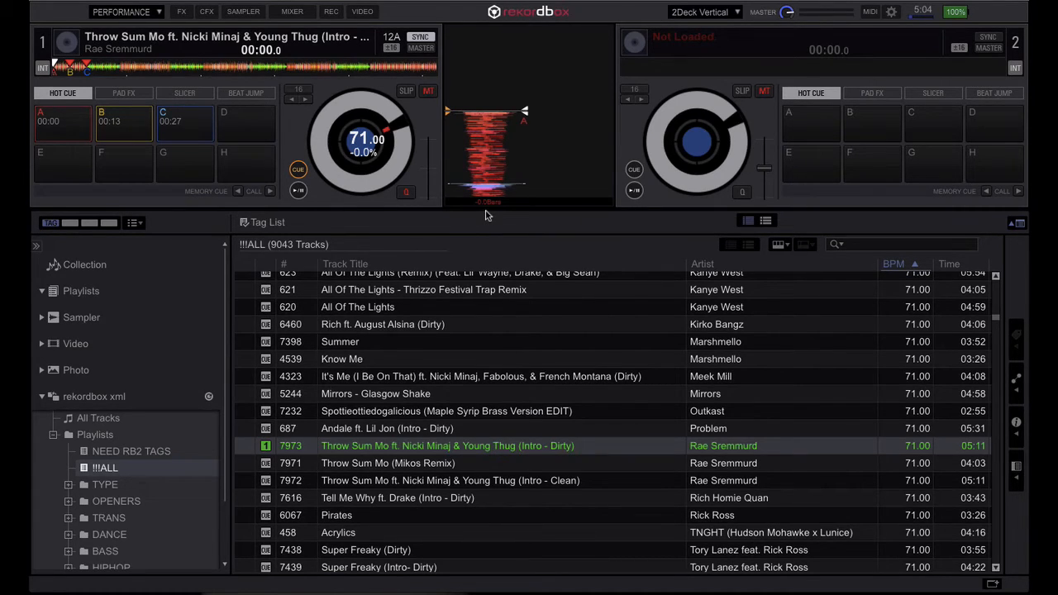
pyautogui.click(298, 190)
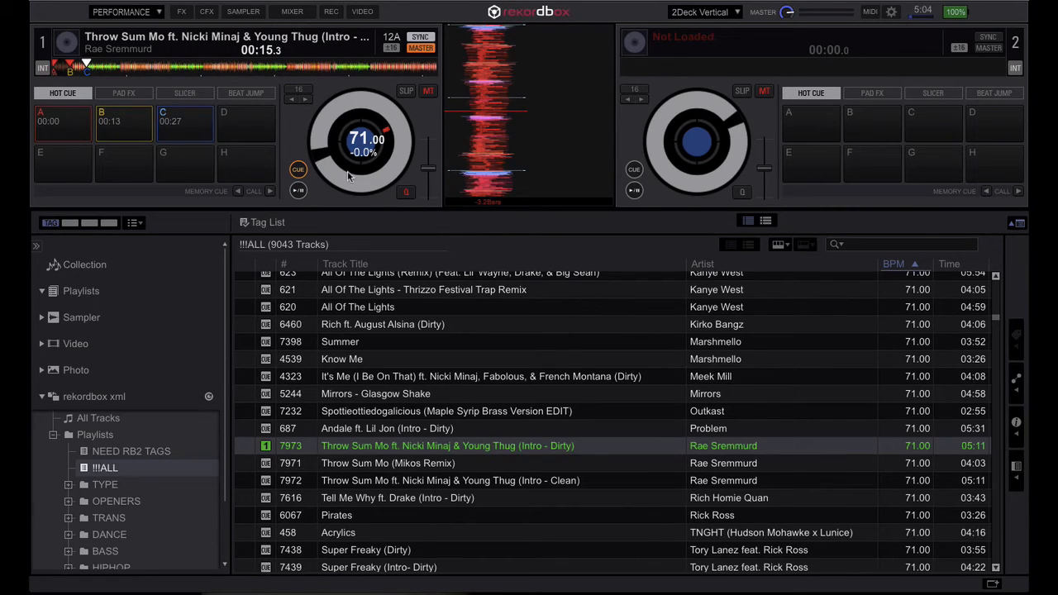
pyautogui.click(115, 11)
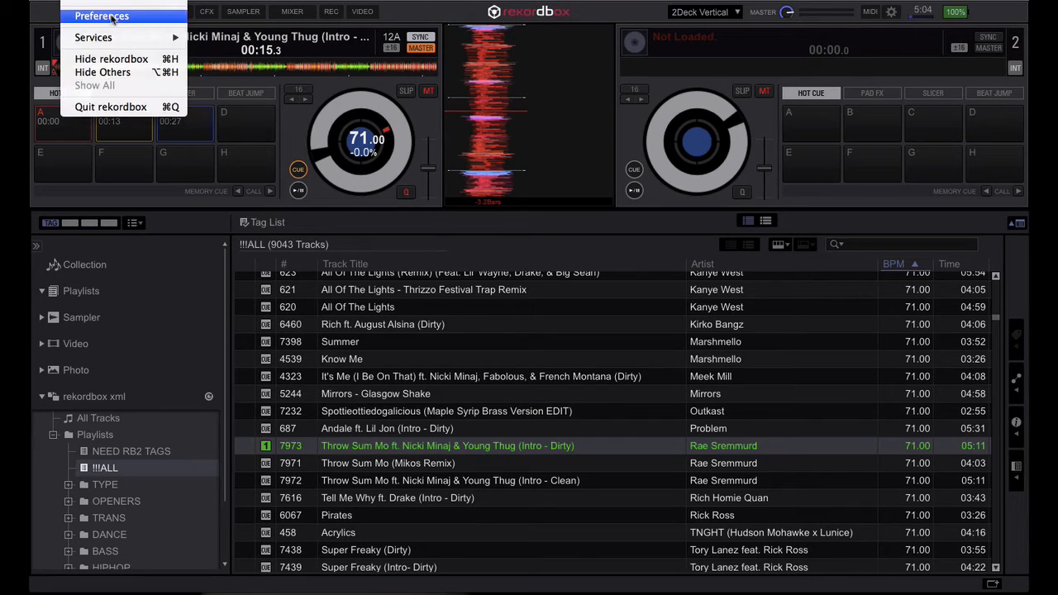
pyautogui.click(101, 16)
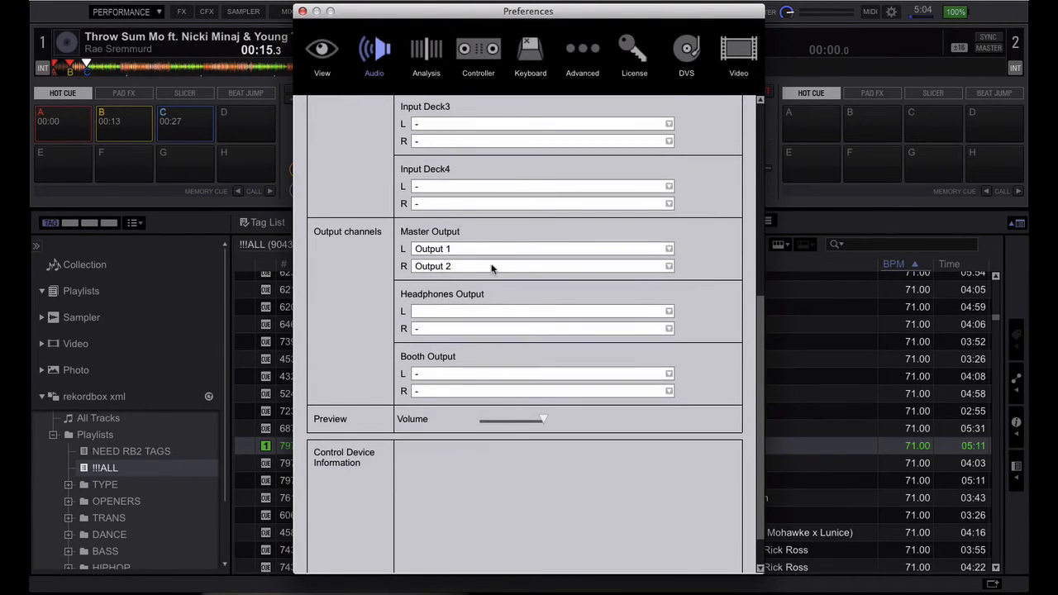
pyautogui.click(321, 53)
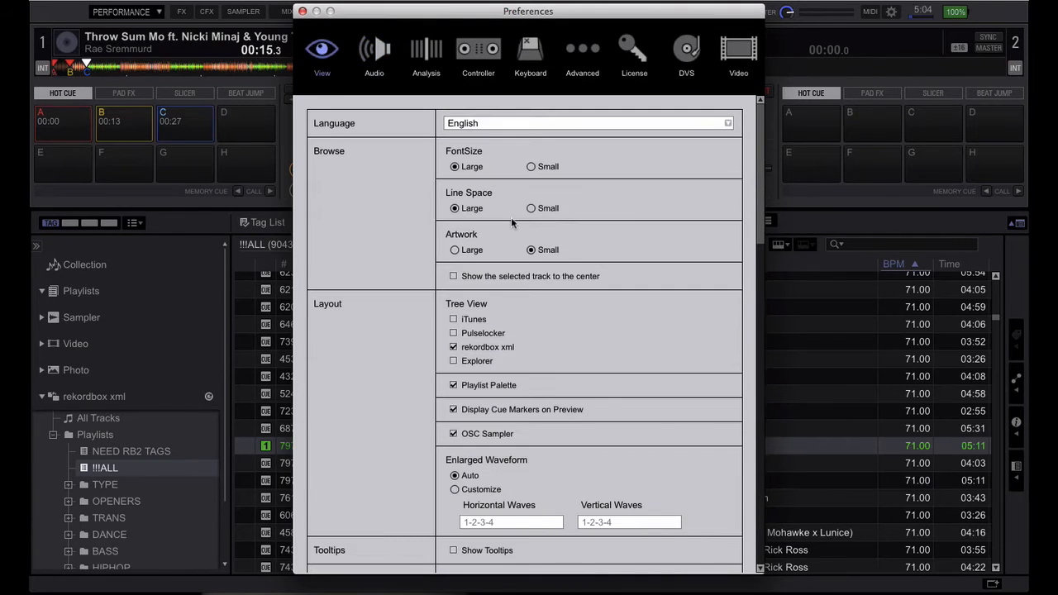
pyautogui.scroll(-3)
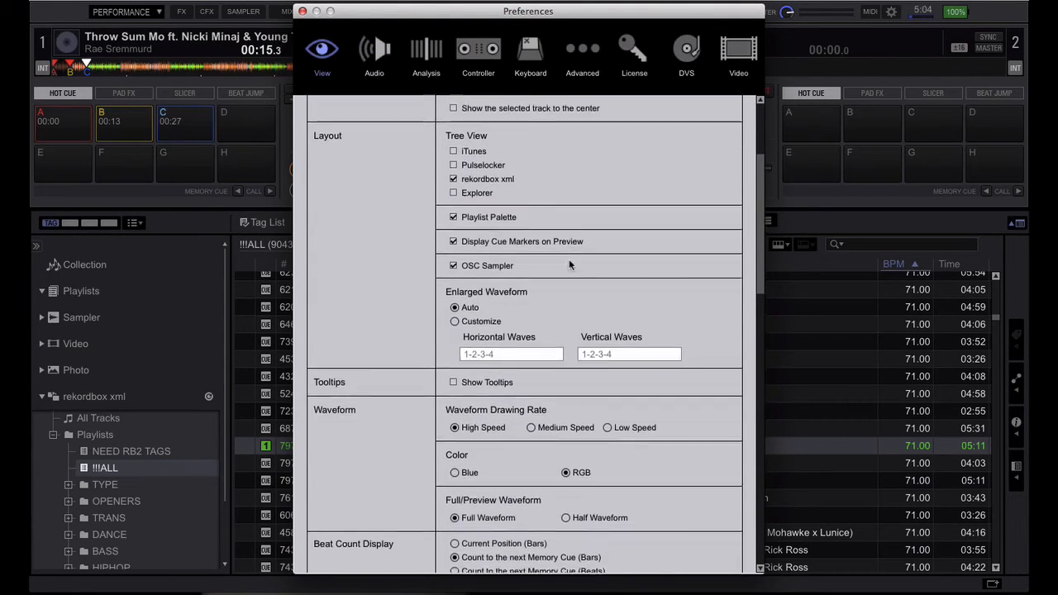
pyautogui.scroll(-3)
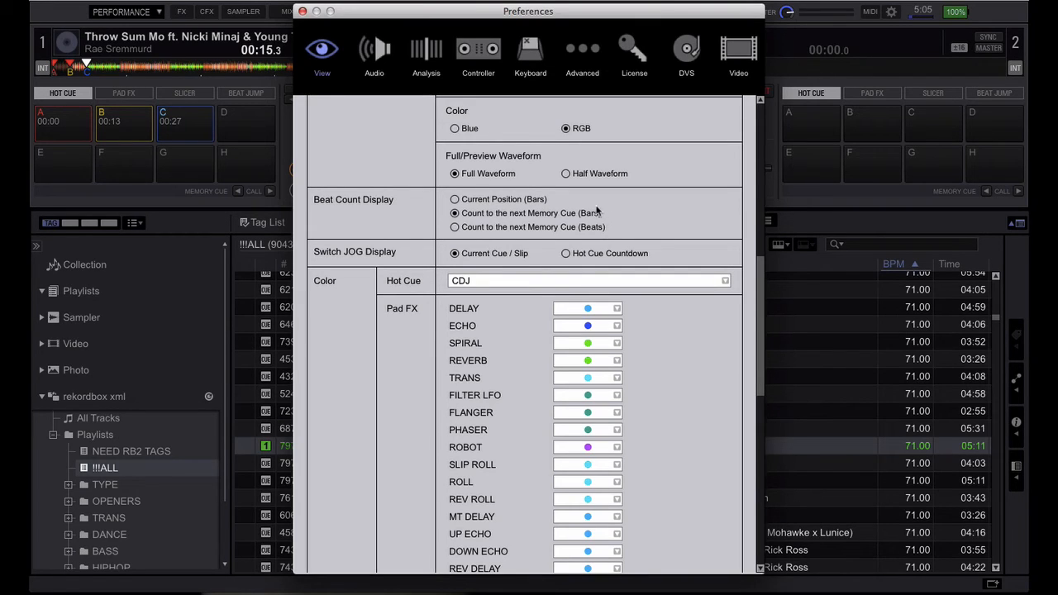
pyautogui.moveTo(653, 213)
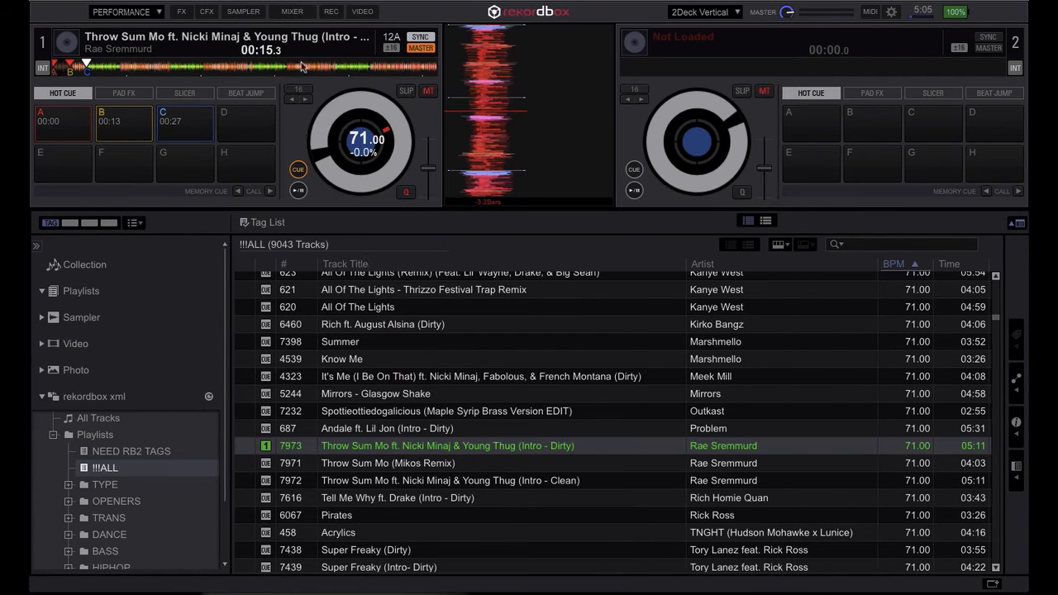
pyautogui.moveTo(513, 382)
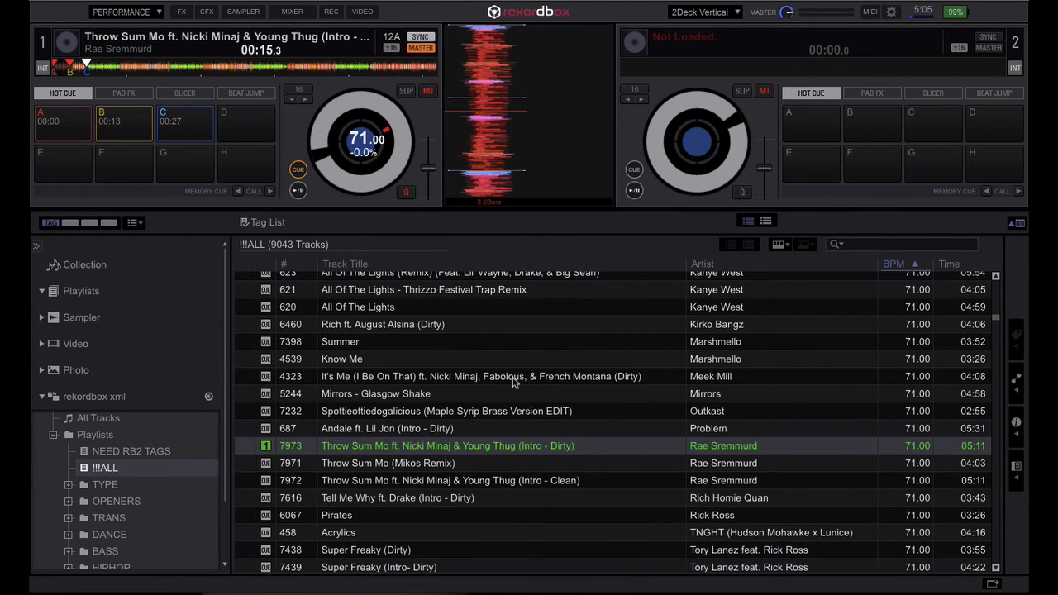